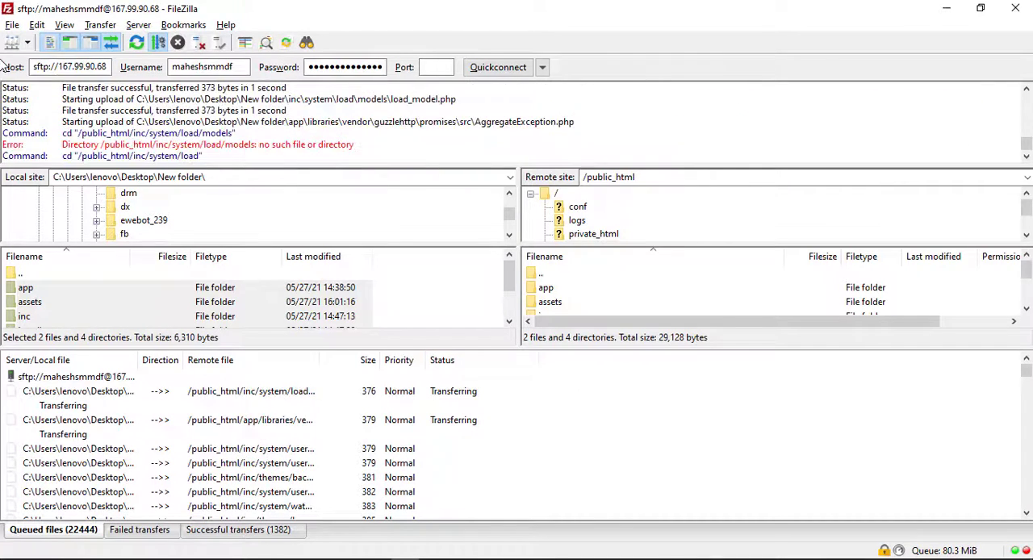
Open FileZilla's Settings dialog from the Edit menu.
left_click(38, 24)
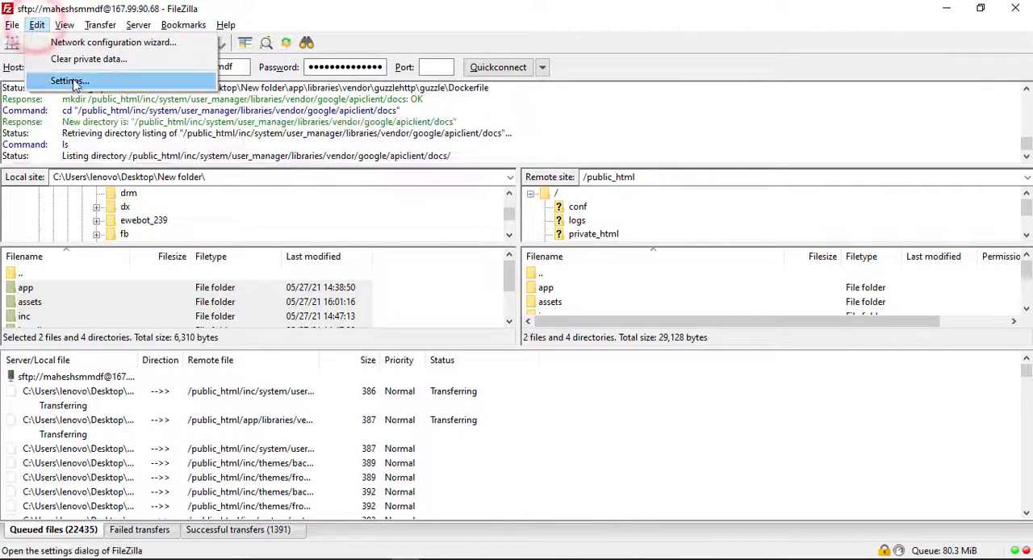
left_click(68, 80)
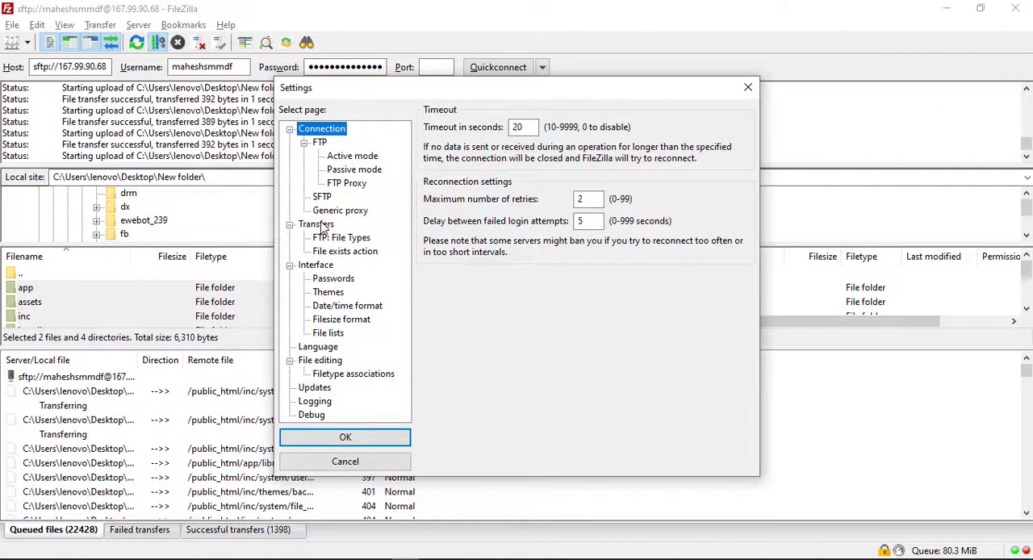
Raise maximum simultaneous transfers to 10 on the Transfers page and confirm with OK.
left_click(315, 223)
type("10")
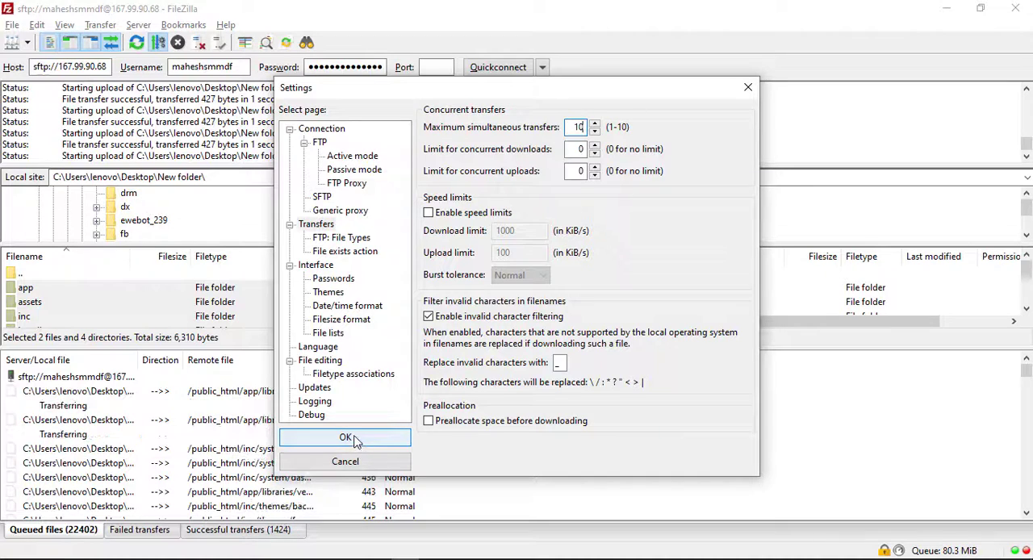
left_click(345, 437)
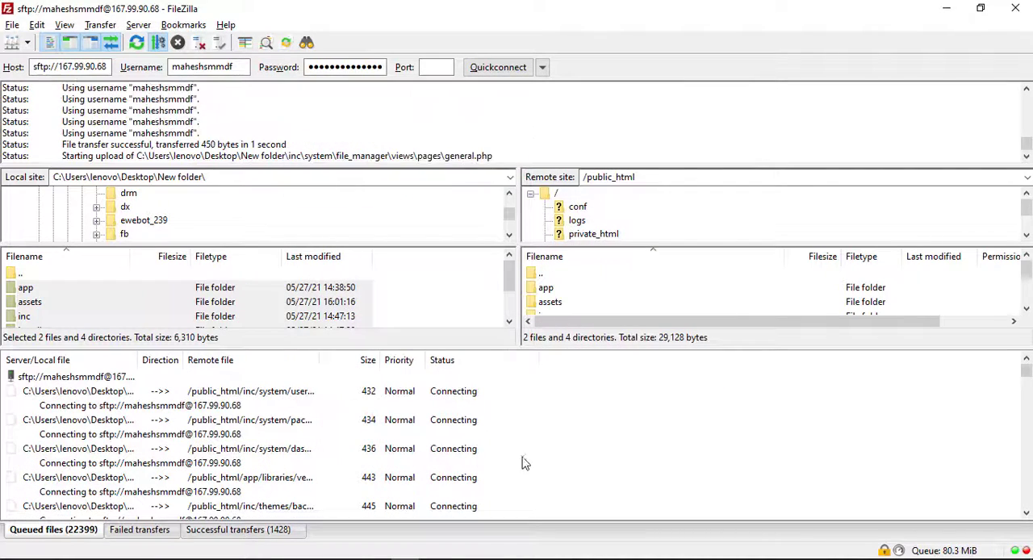